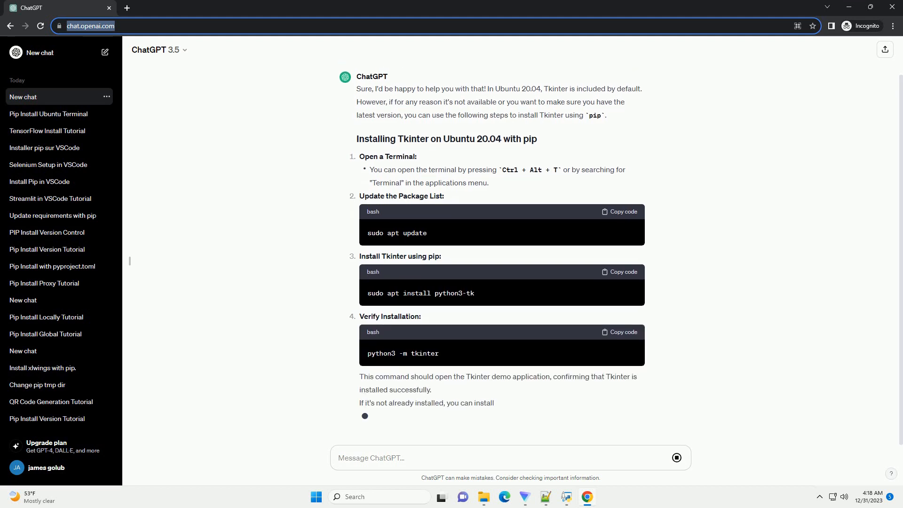
{"action": "scroll", "scroll_direction": "down", "scroll_amount": 3}
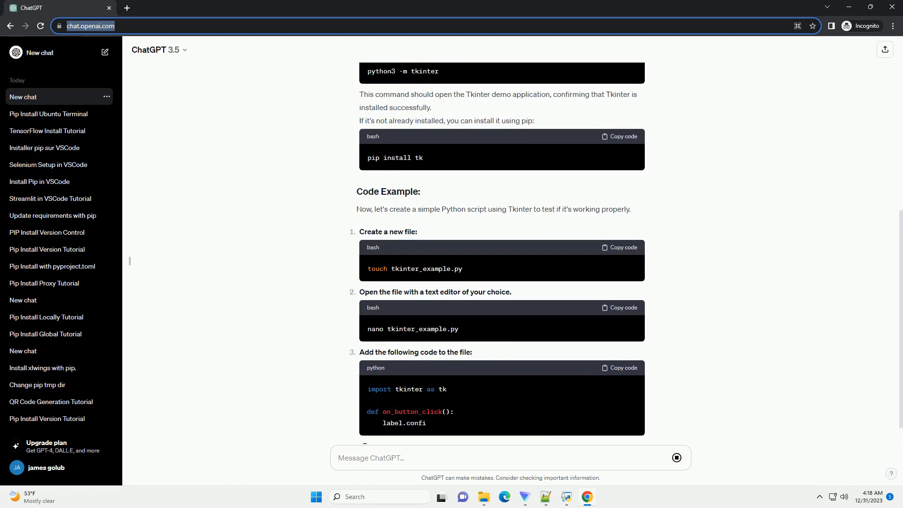
{"action": "scroll", "scroll_direction": "down", "scroll_amount": 3}
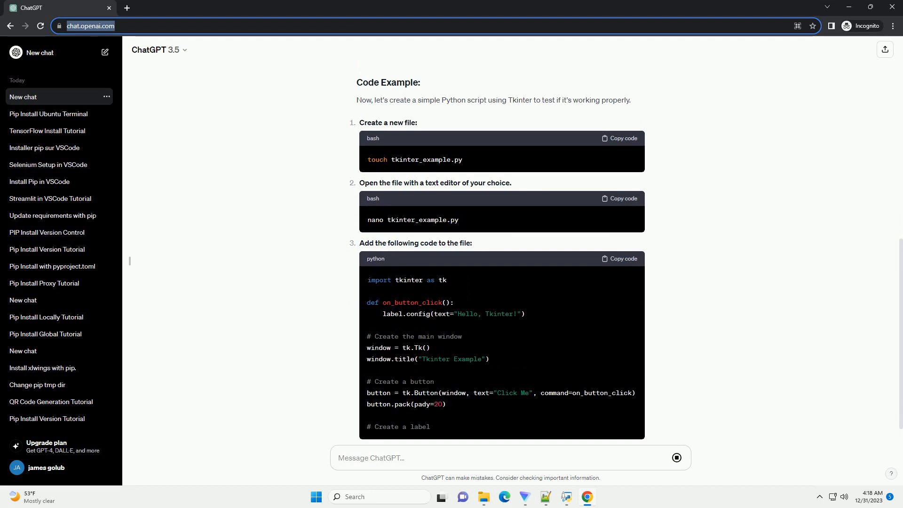
{"action": "scroll", "scroll_direction": "down", "scroll_amount": 3}
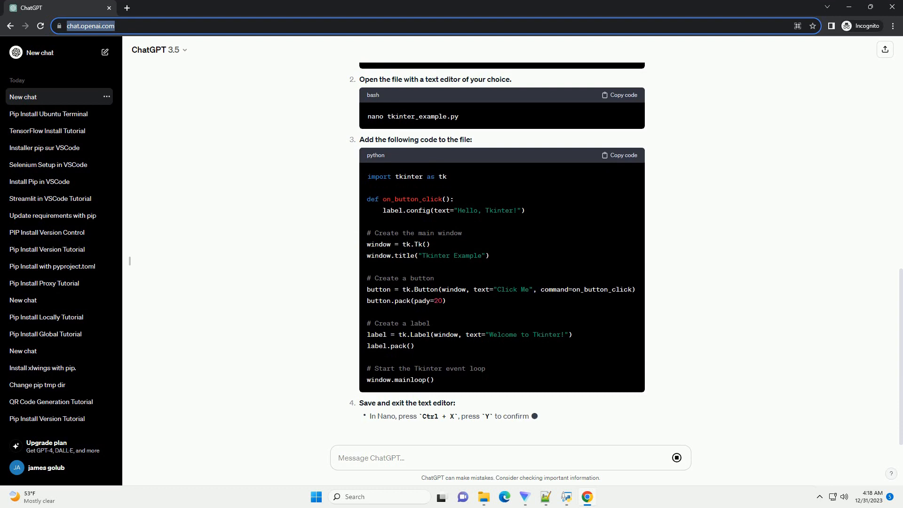
{"action": "scroll", "scroll_direction": "down", "scroll_amount": 3}
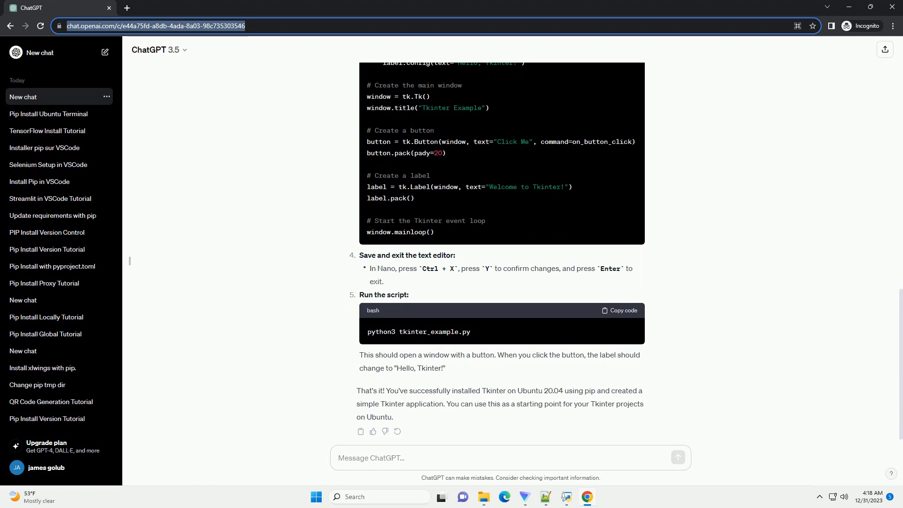
{"action": "scroll", "scroll_direction": "down", "scroll_amount": 3}
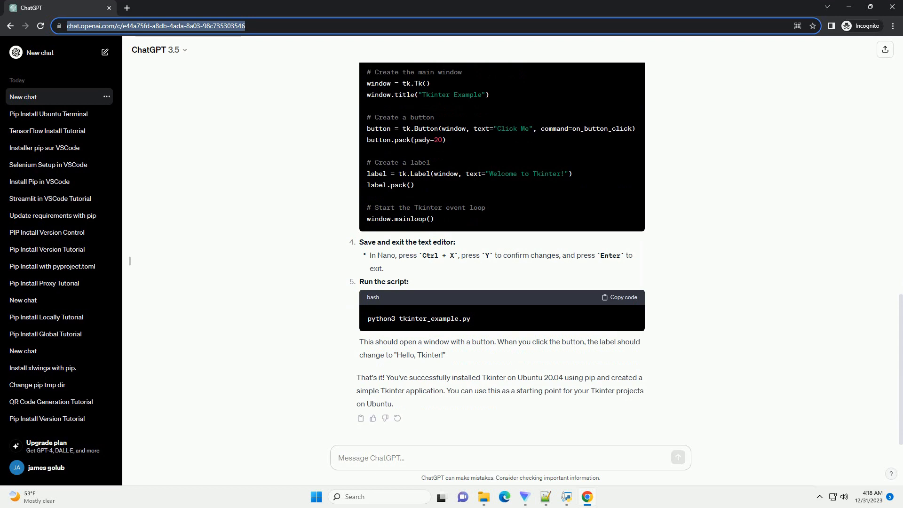